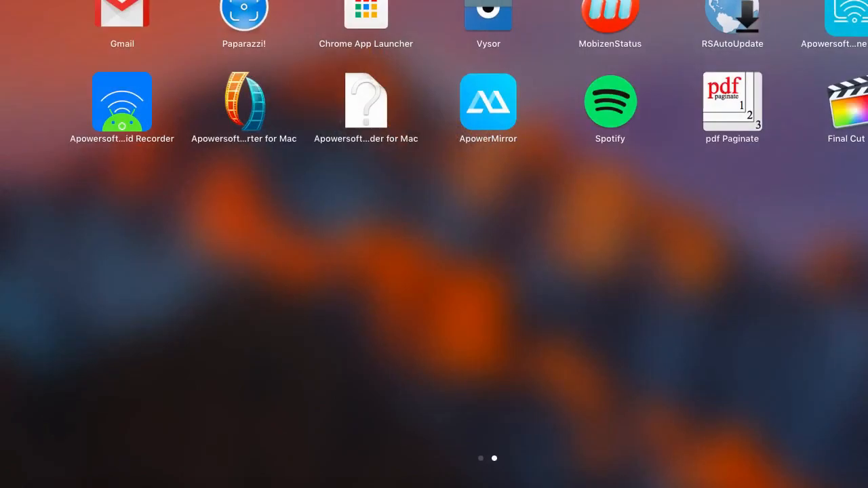
{"action": "mouse_move", "coordinate": [476, 118]}
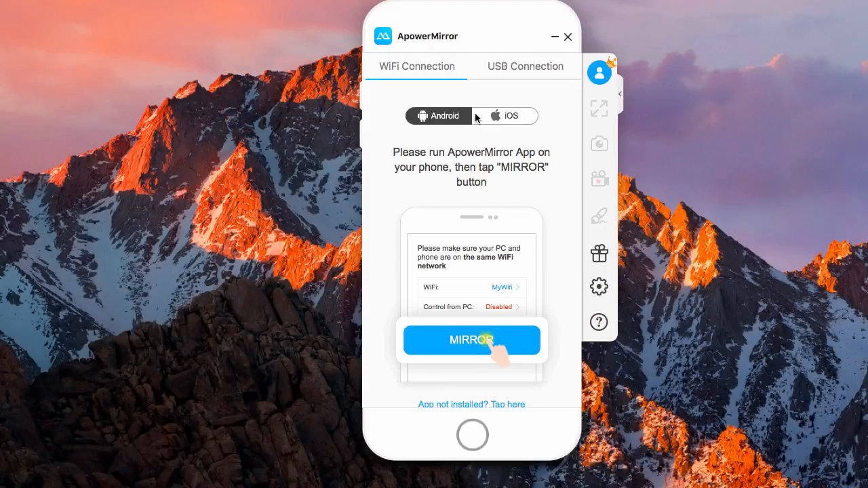
- Switch on the iOS toggle in the WiFi Connection tab to show AirPlay instructions
{"action": "left_click", "coordinate": [263, 469]}
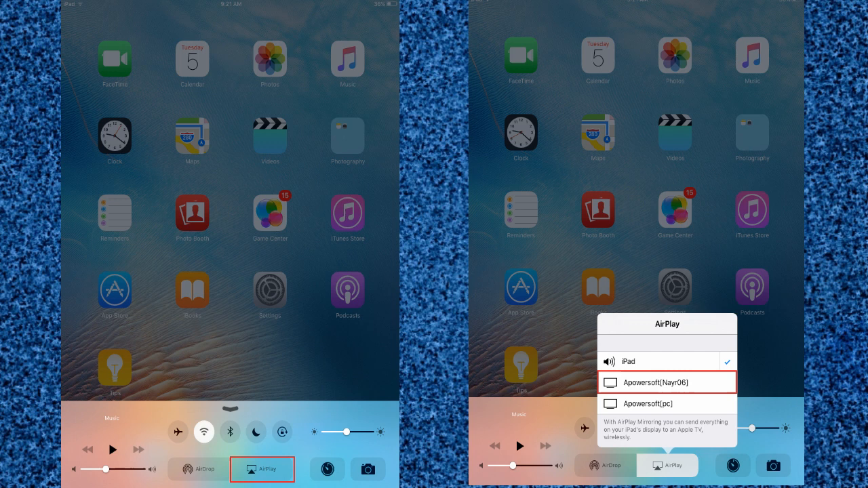
- Enable AirPlay Mirroring to the Apowersoft receiver from the iPad's Control Center
{"action": "left_click", "coordinate": [666, 383]}
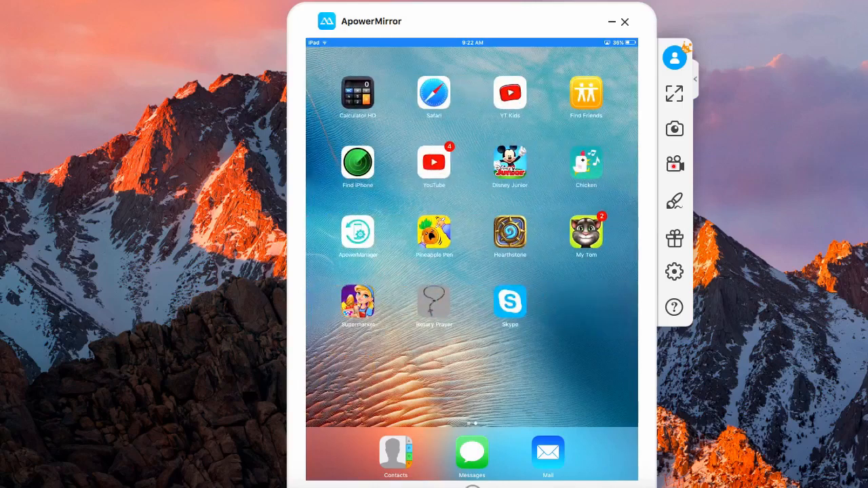
- Search the App Store for 'apowermirror' and pick the 'apowermirror - mirror & reflect' suggestion
{"action": "left_click", "coordinate": [434, 228]}
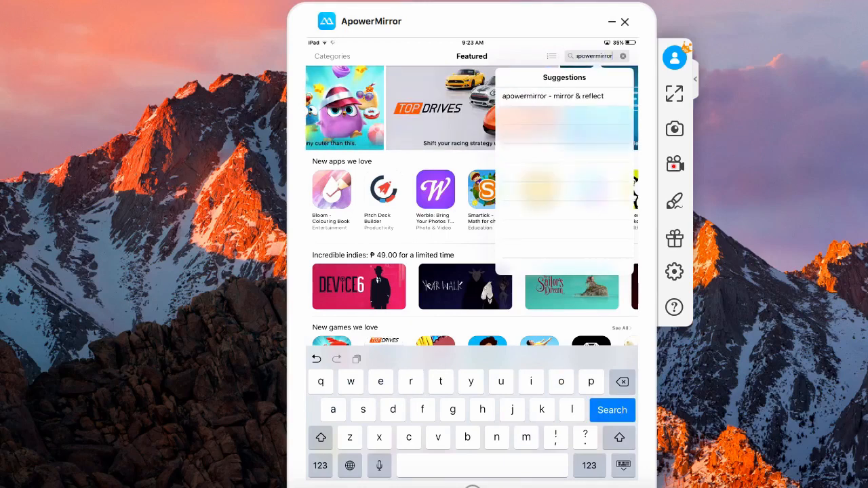
{"action": "left_click", "coordinate": [612, 410]}
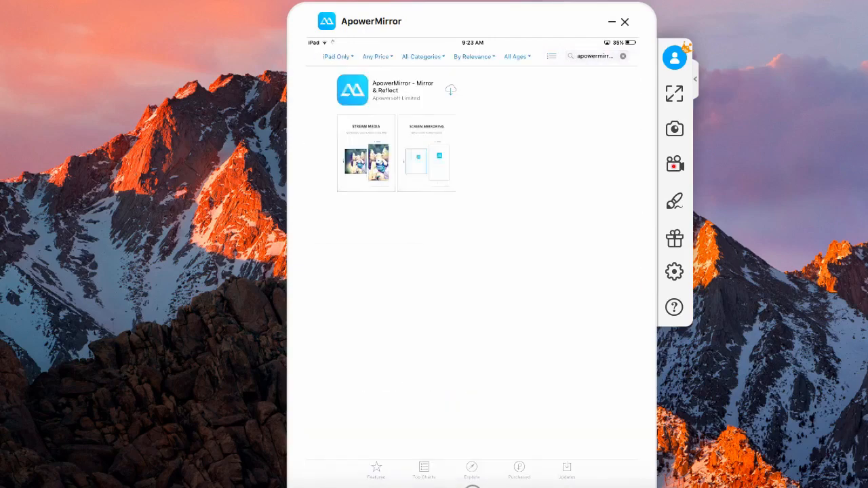
- Download ApowerMirror - Mirror & Reflect via the cloud icon and let it install
{"action": "left_click", "coordinate": [451, 89]}
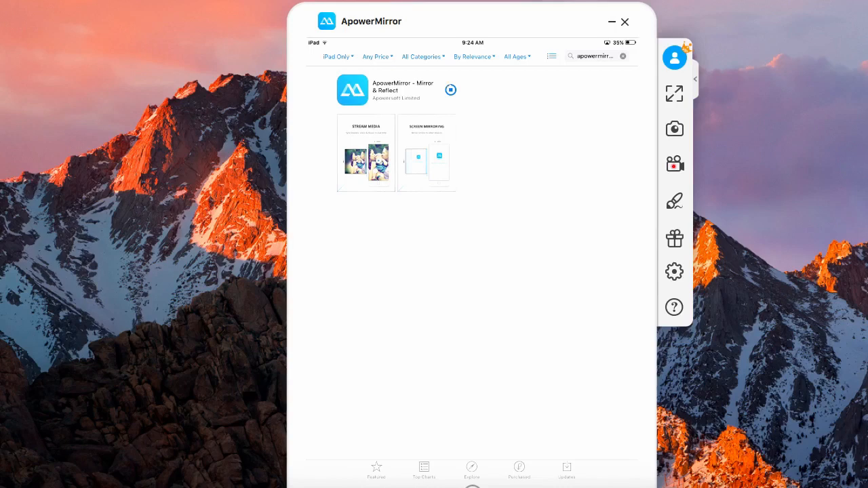
{"action": "left_click", "coordinate": [450, 90]}
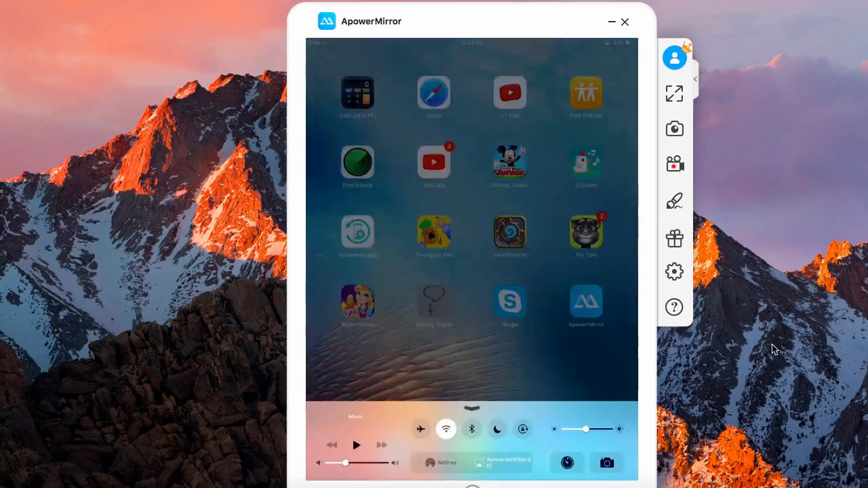
- Show the AirPlay menu with the Apowersoft receiver checked and Mirroring on
{"action": "left_click", "coordinate": [501, 462]}
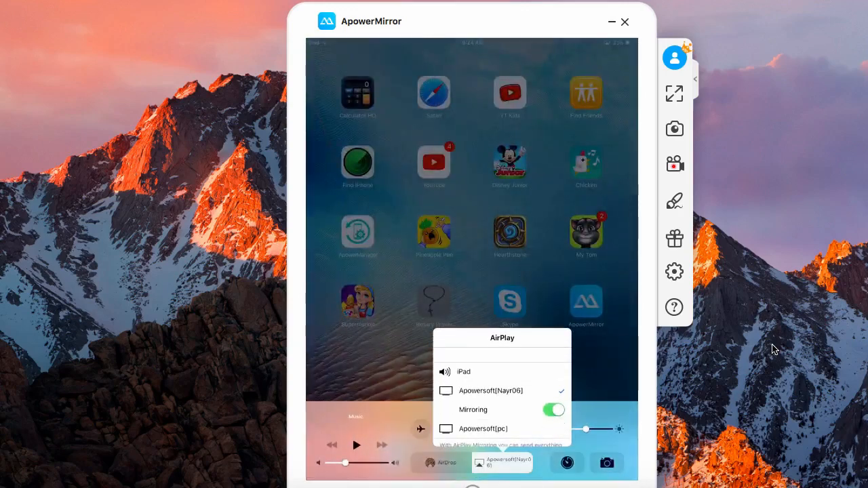